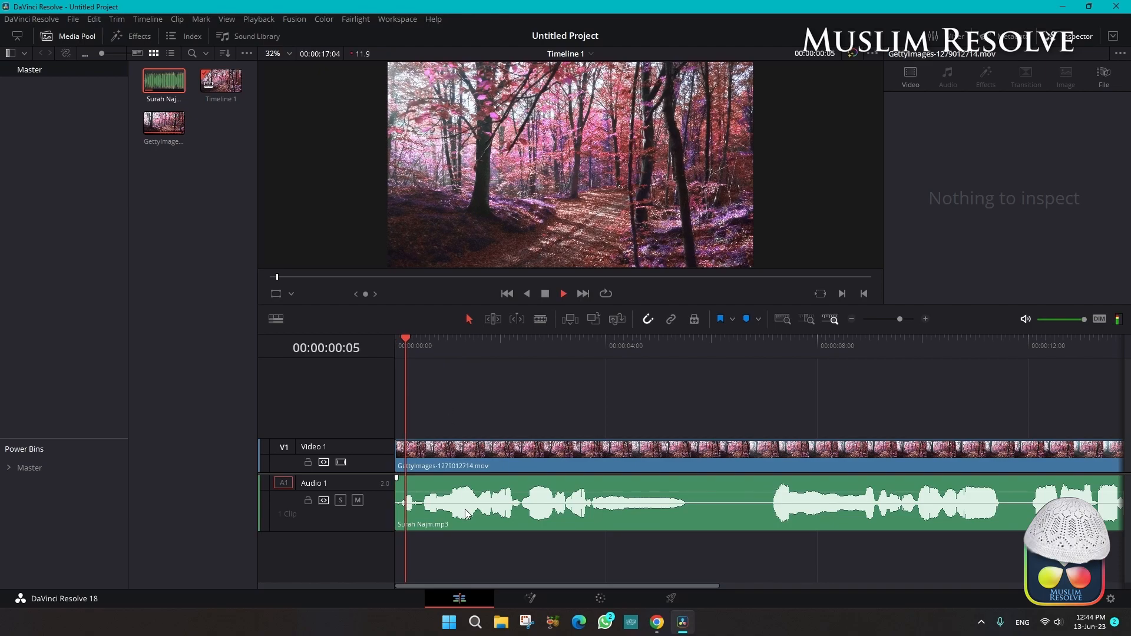
# - Paste the Arabic Bismillah text into the title's Rich Text field
pyautogui.click(480, 503)
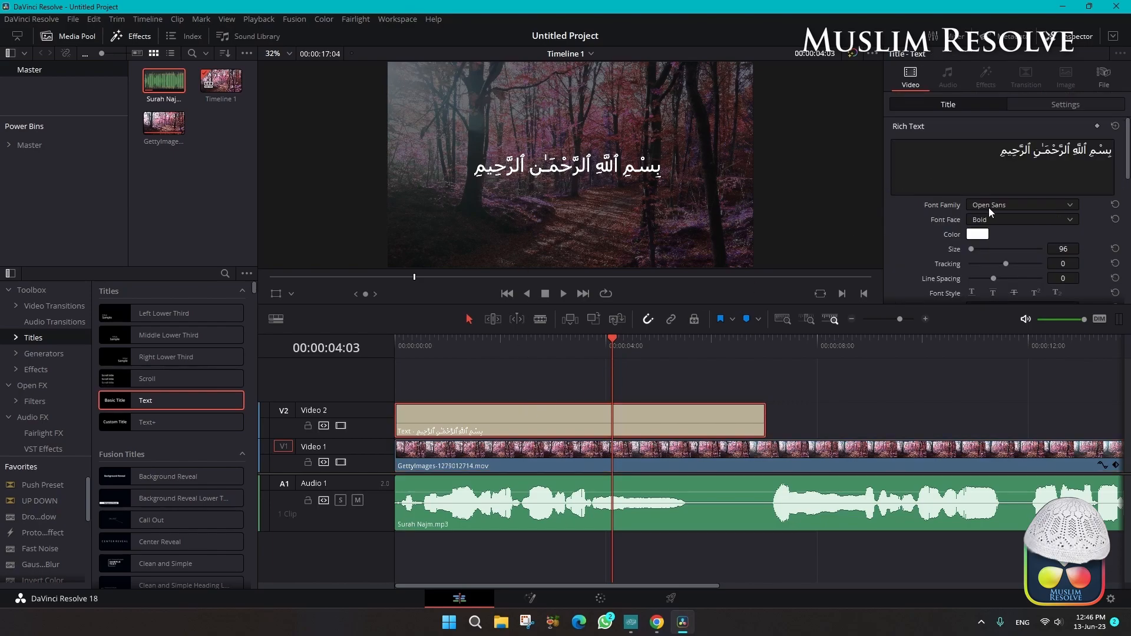
pyautogui.click(1021, 206)
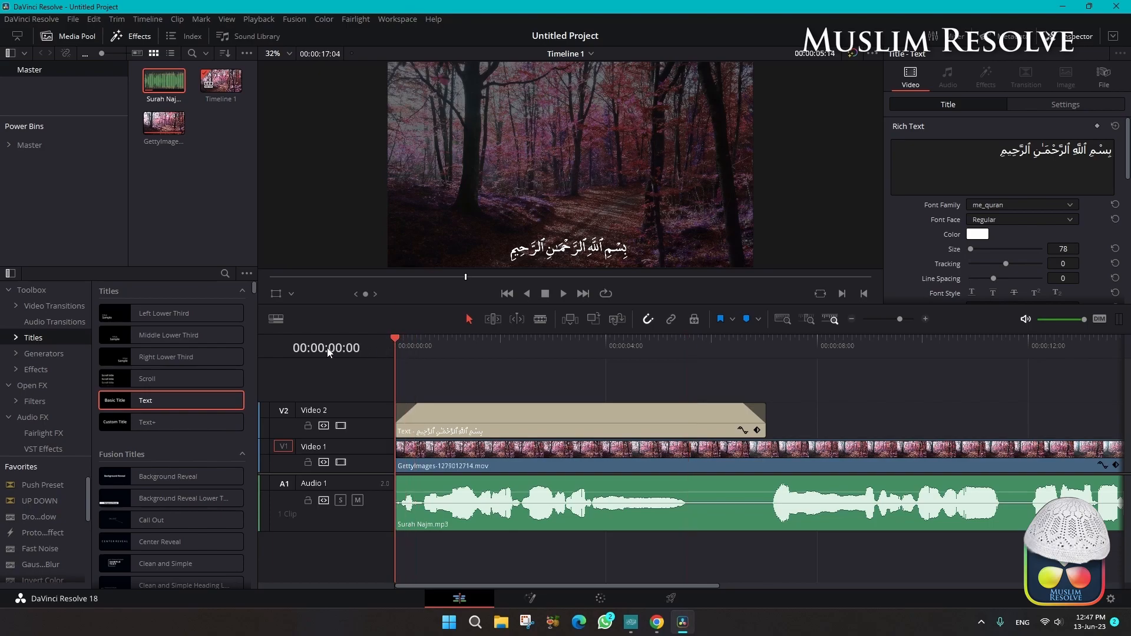
# - Drag the V2 title clip's fade handles inward so it fades in and out
pyautogui.click(655, 621)
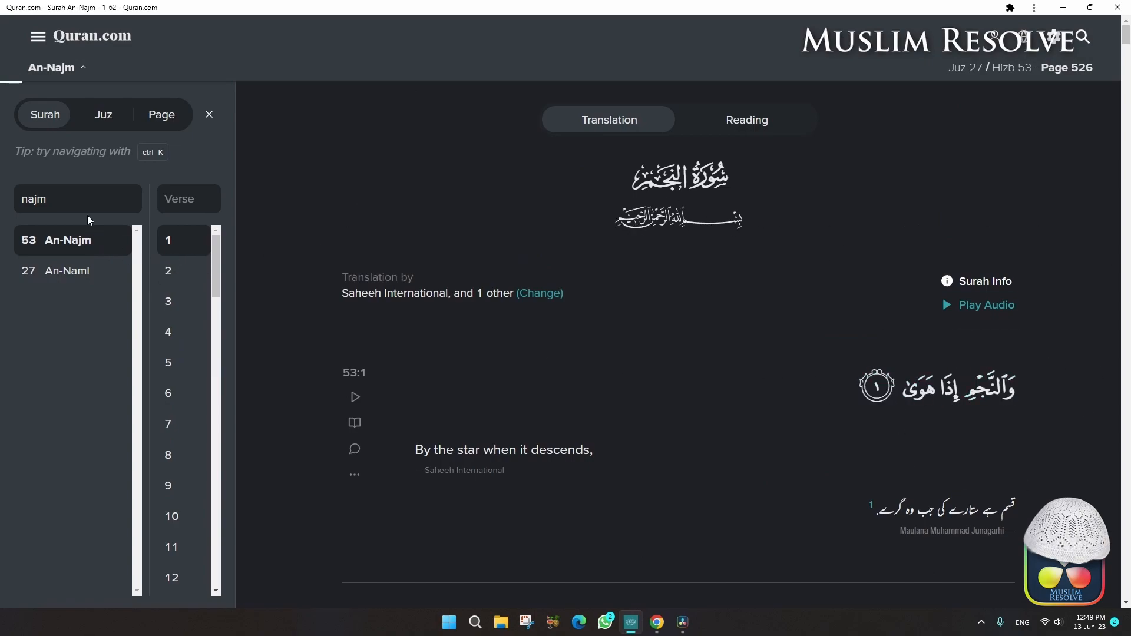
# - Search 'najm' and load 53 An-Najm with verse 1's Saheeh International translation
pyautogui.click(679, 622)
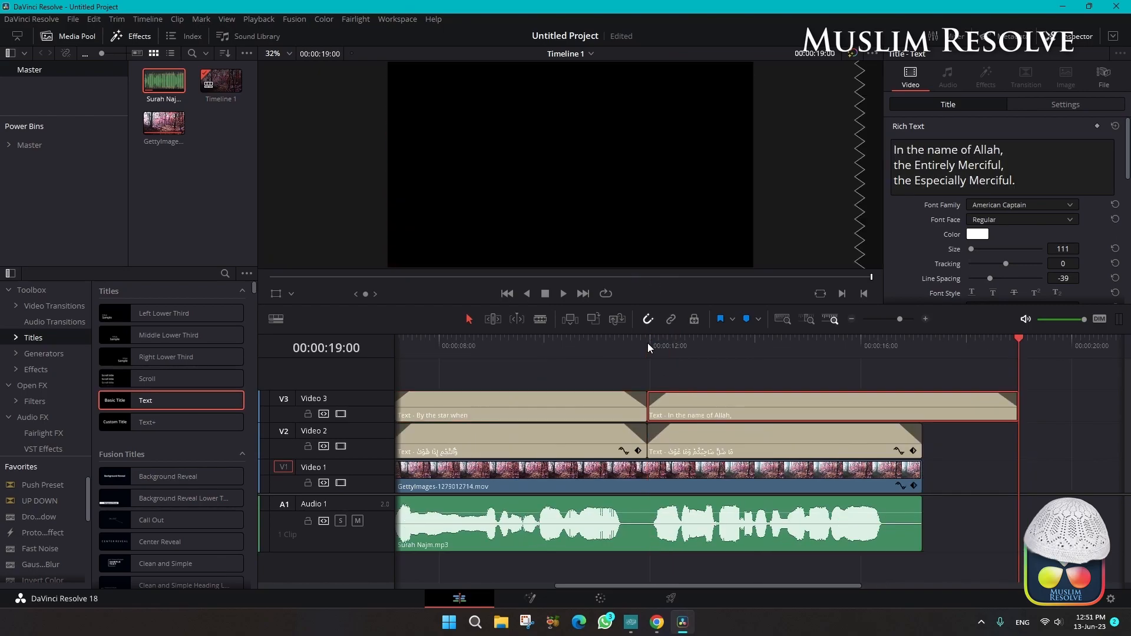
# - Paste a copy of the Video 3 English title above the second Arabic verse title
pyautogui.click(720, 340)
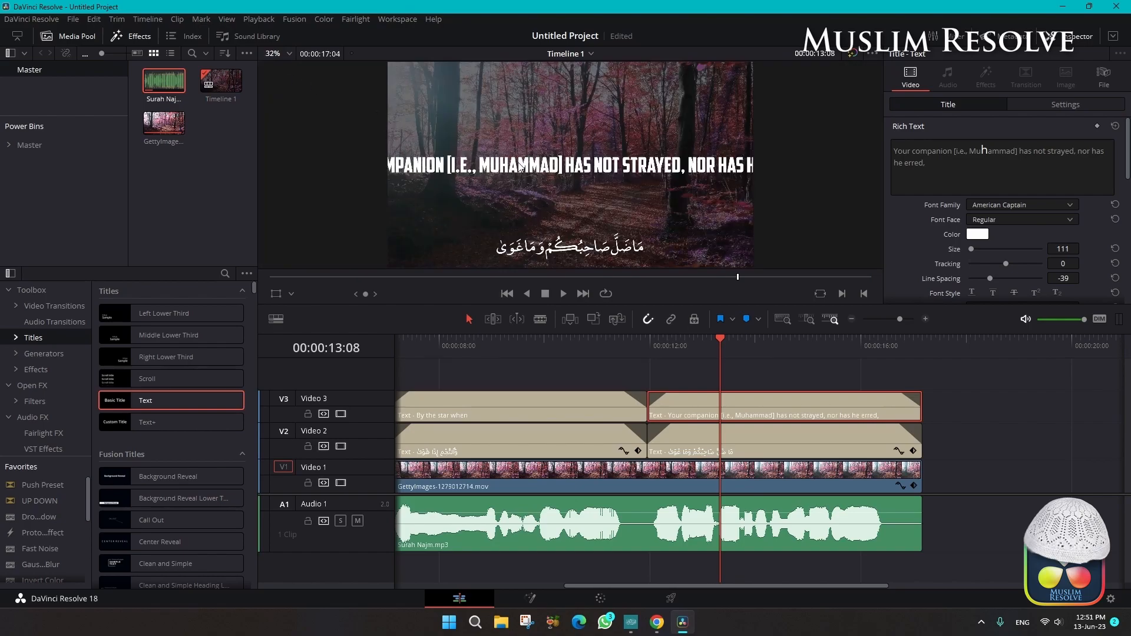